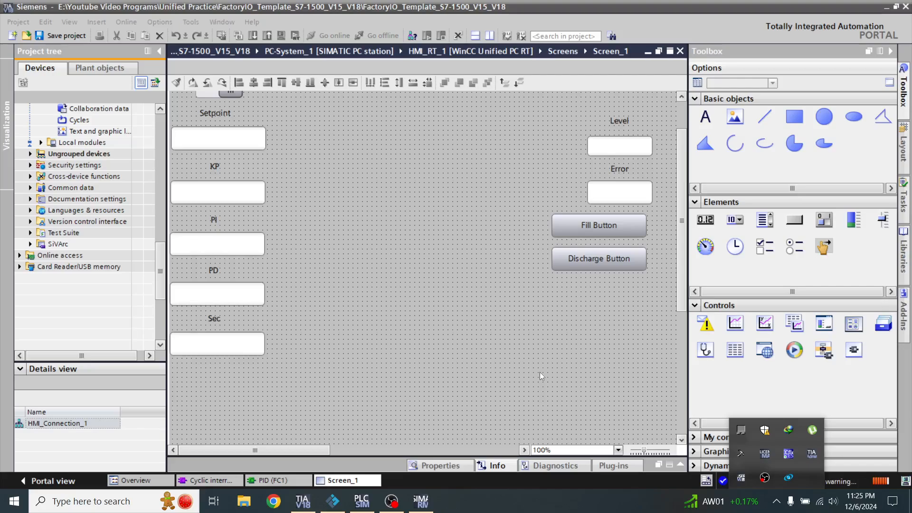
mouse_move(882, 220)
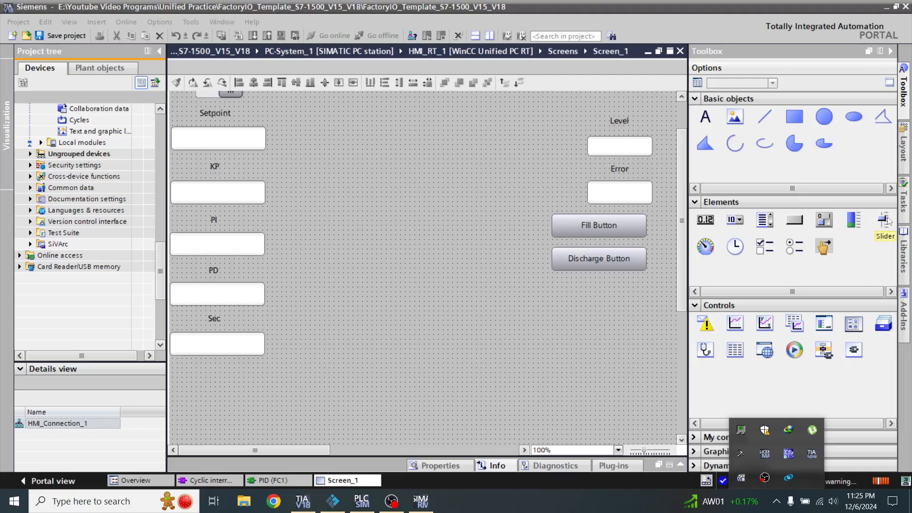
Add a Slider from the Toolbox Elements onto Screen_1
click(882, 220)
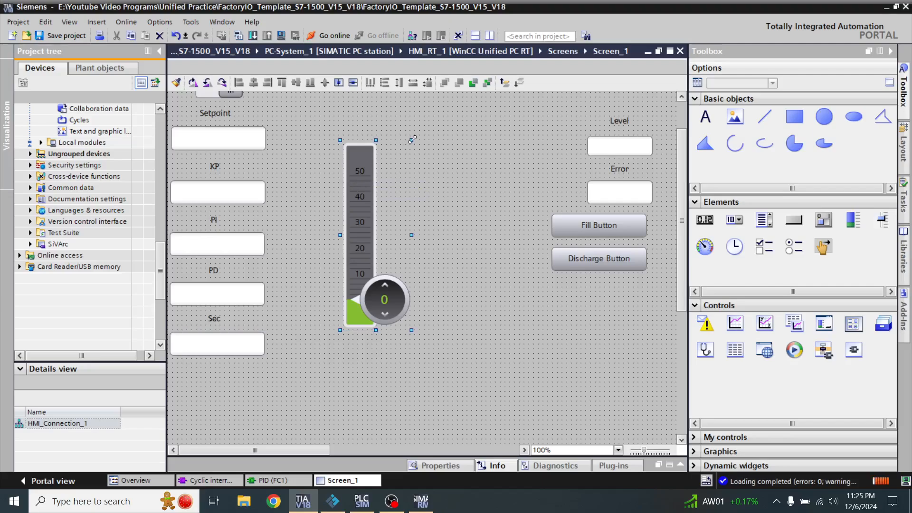
Narrow the slider by dragging its handle and open its Properties inspector
drag(359, 232, 323, 221)
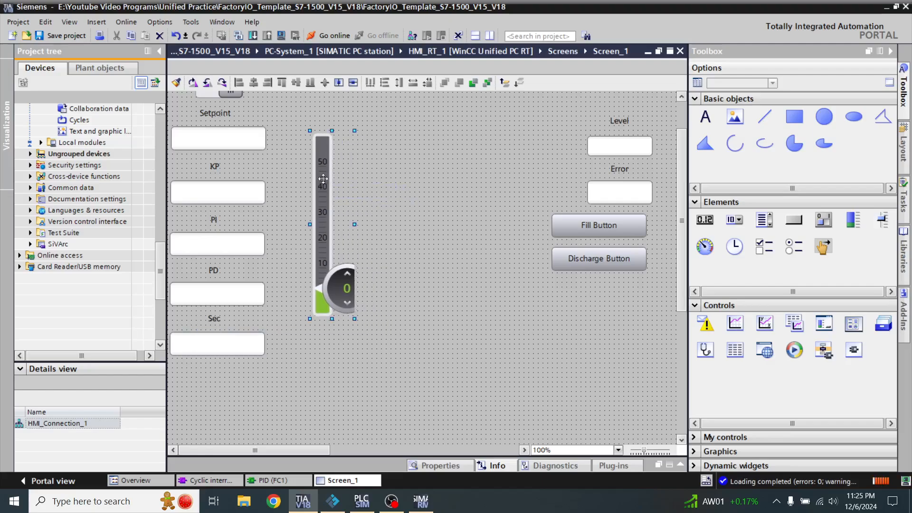
click(497, 465)
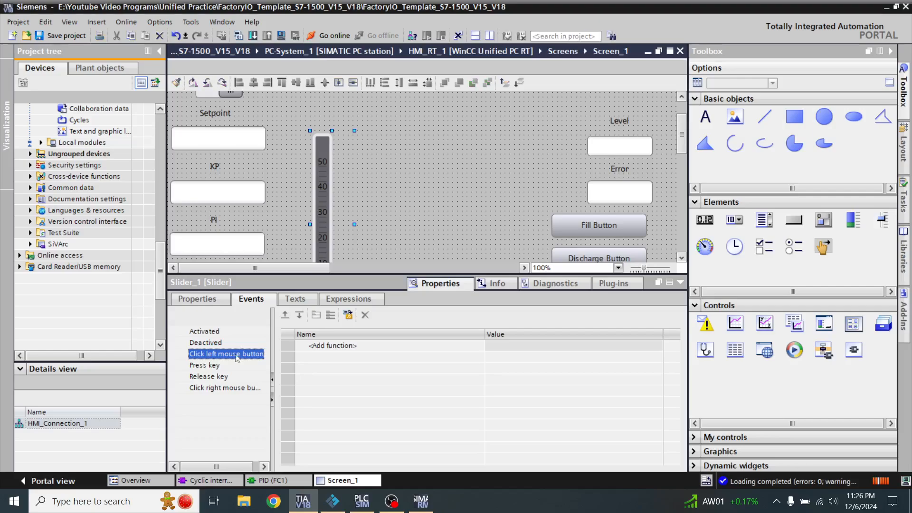
Set the slider scale to 0–10 and dynamize its process value with a tag
click(197, 298)
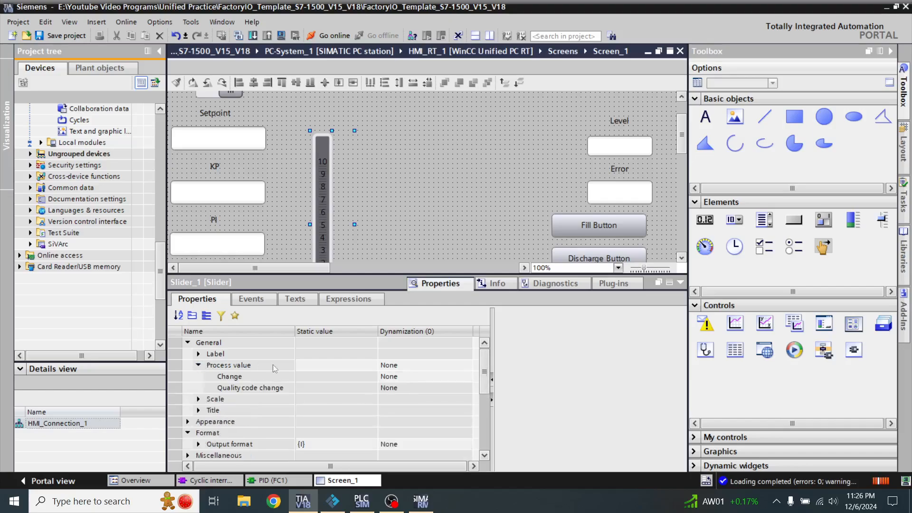
click(424, 365)
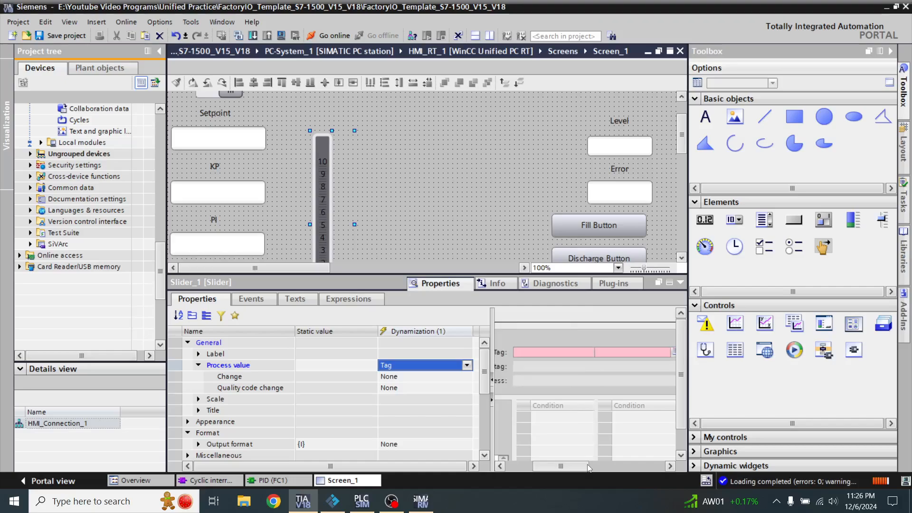
Show the process value's tag dynamization settings and select the setpoint tag
click(467, 364)
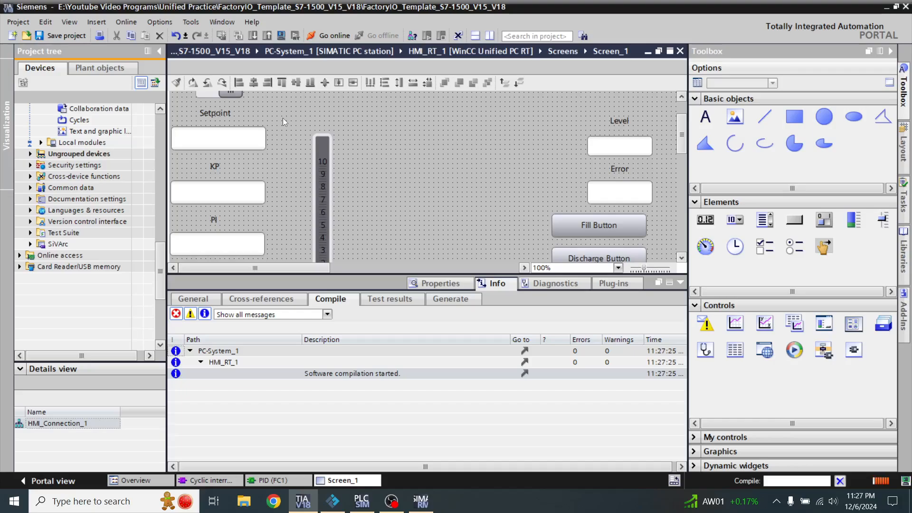
Compile HMI_RT_1 and launch the WinCC Unified RT runtime
click(419, 501)
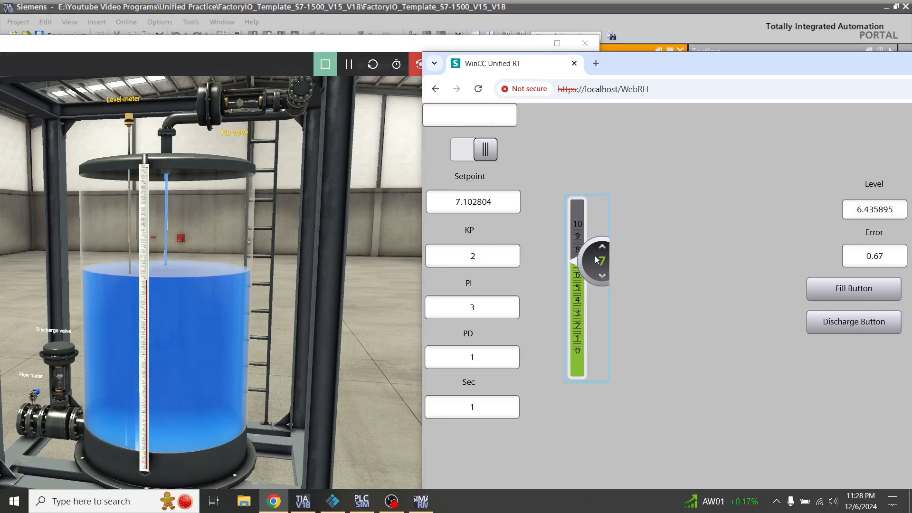
Drag the runtime slider down to a setpoint of about 2.5
drag(599, 260, 599, 319)
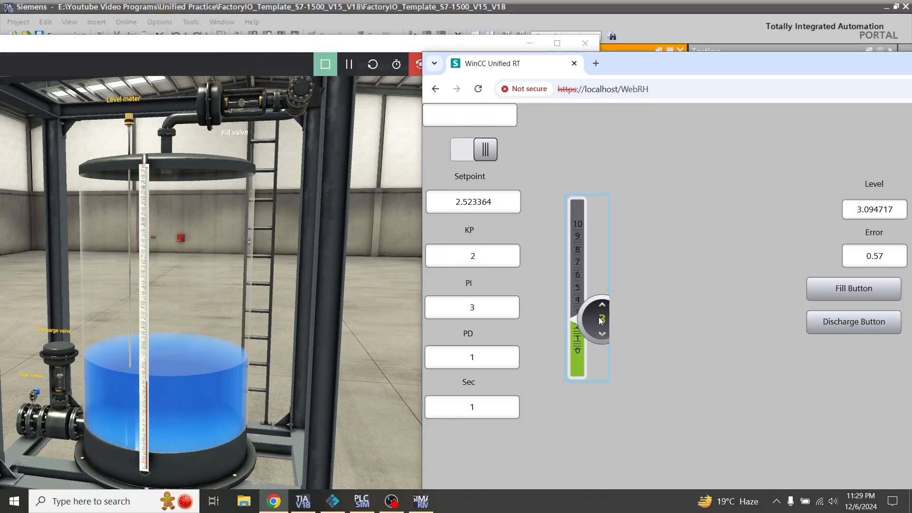